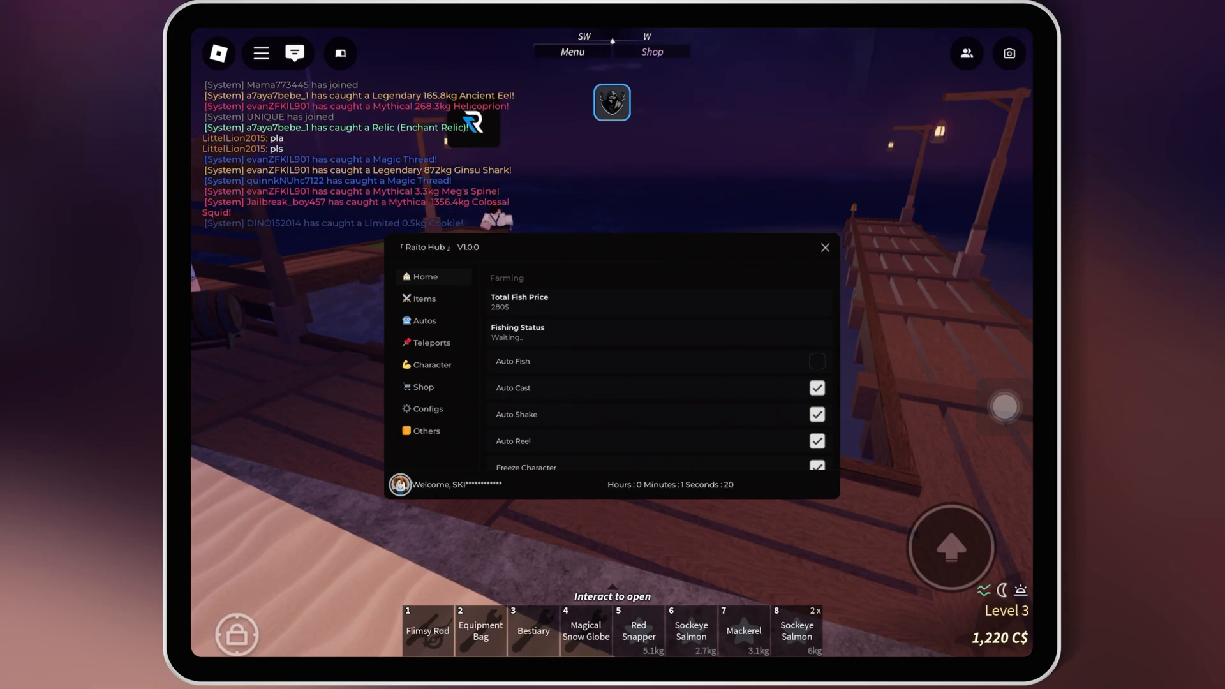
Enable Auto Fish on Raito Hub's Home tab and switch to the Items page.
click(817, 361)
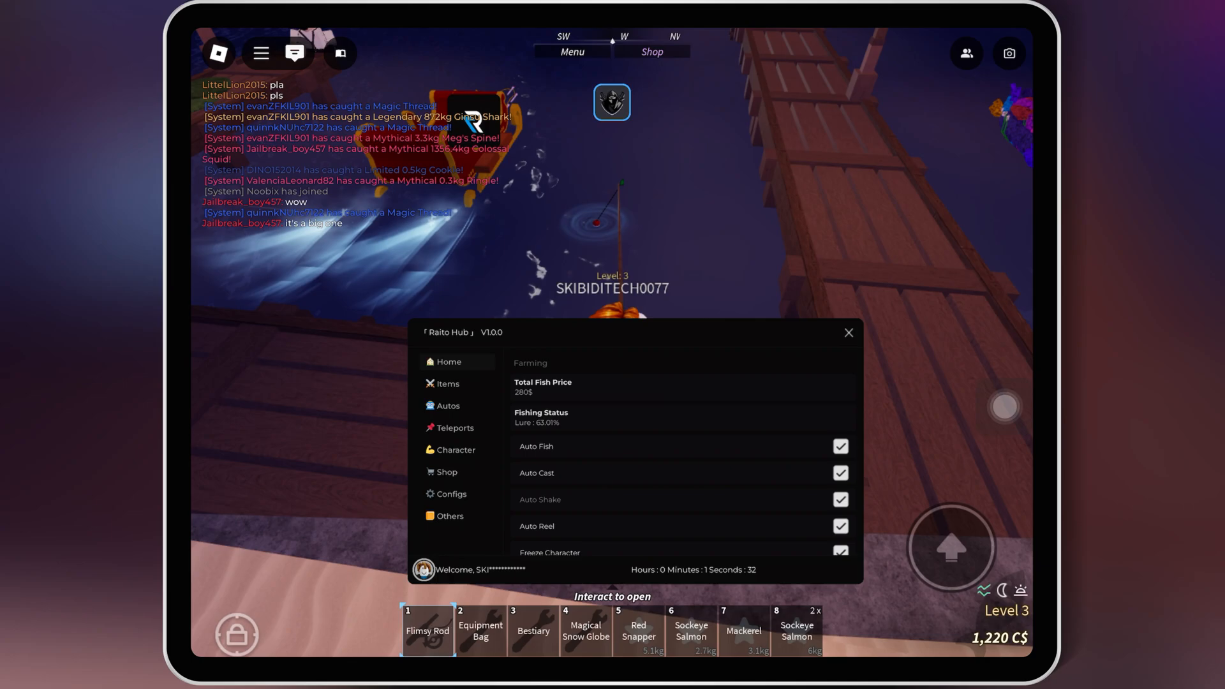
click(446, 383)
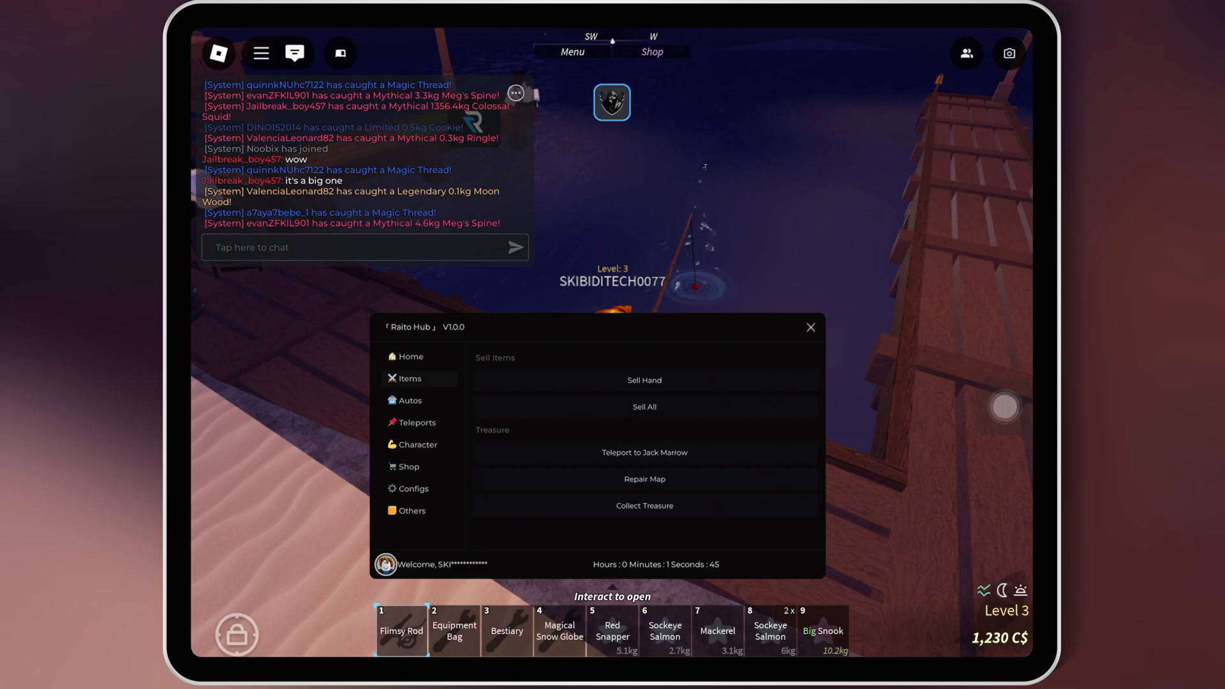
Turn on Auto Sell All Fish in the Autos tab and view Teleports.
click(410, 400)
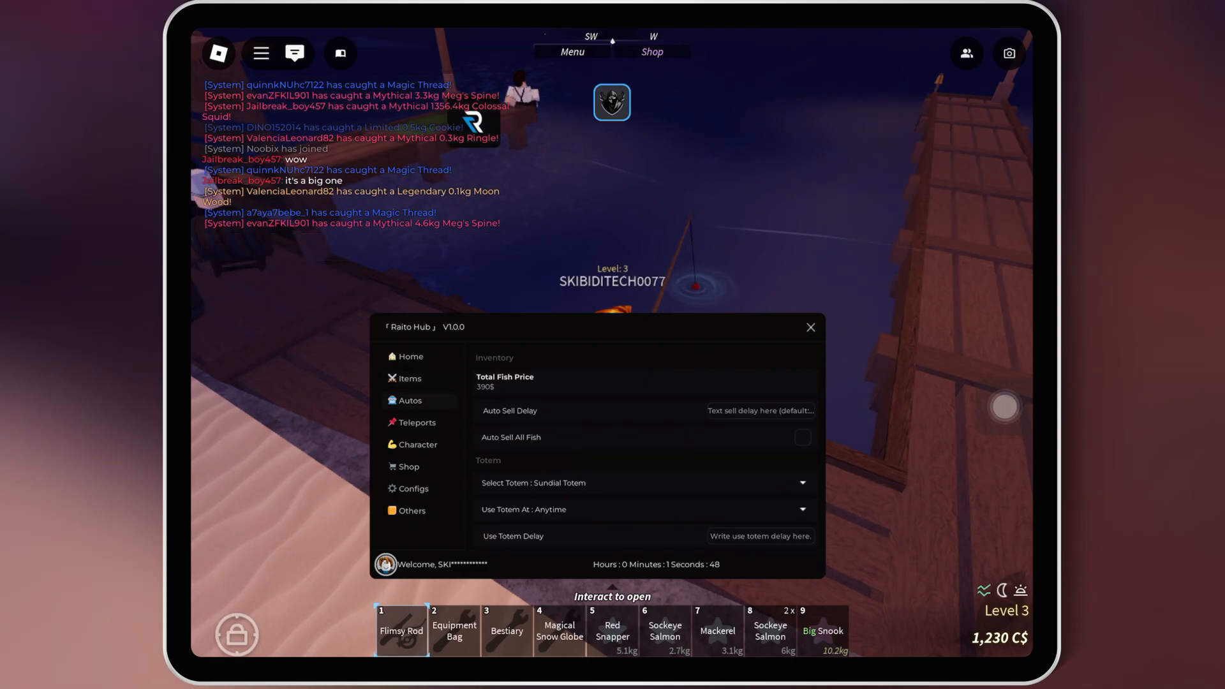
click(802, 437)
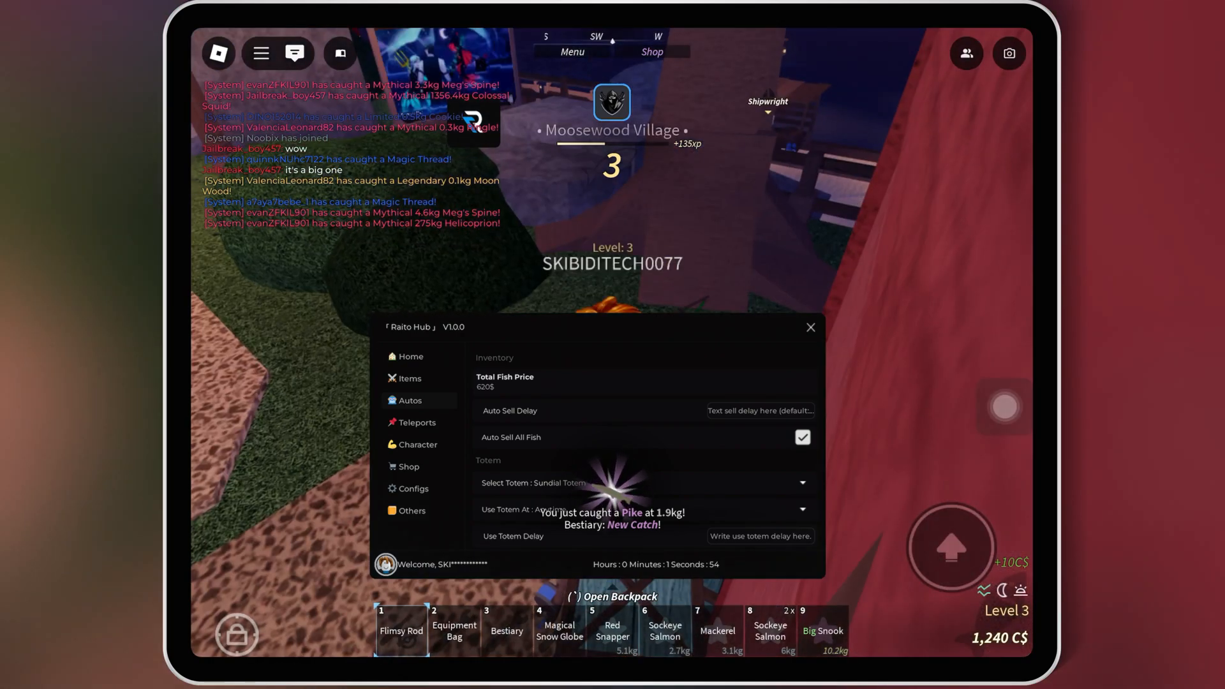
click(417, 422)
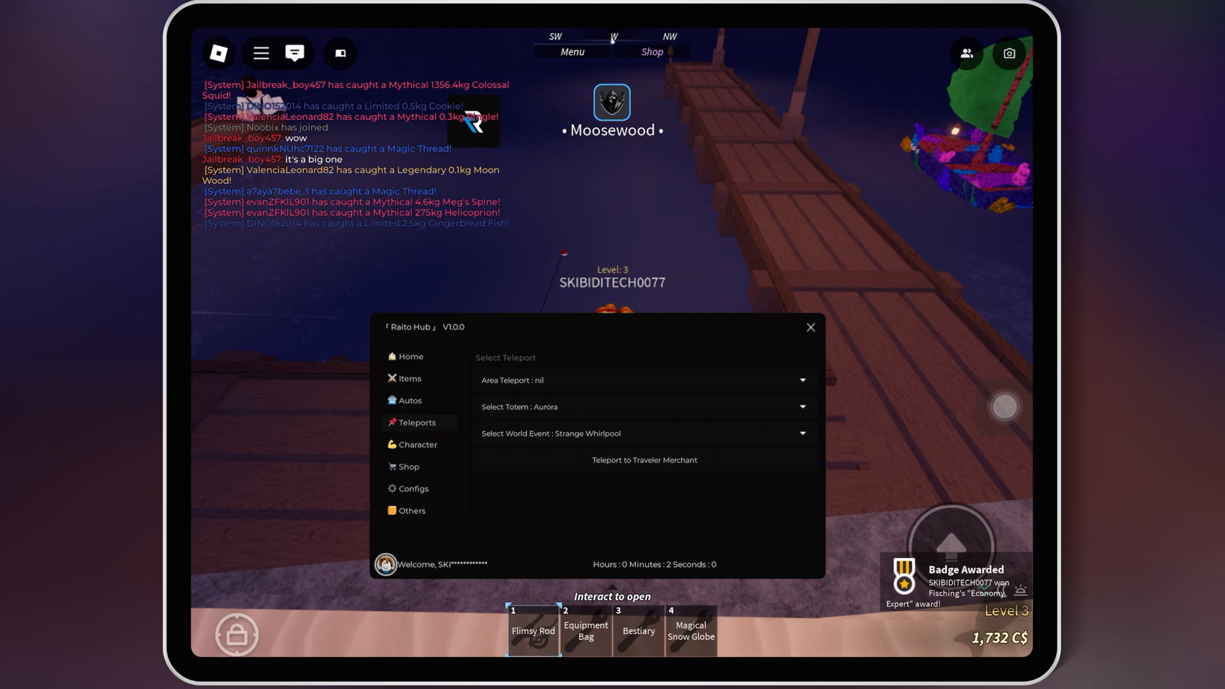
Turn on Walk On Water in the Character tab, ending on the Others page.
click(416, 444)
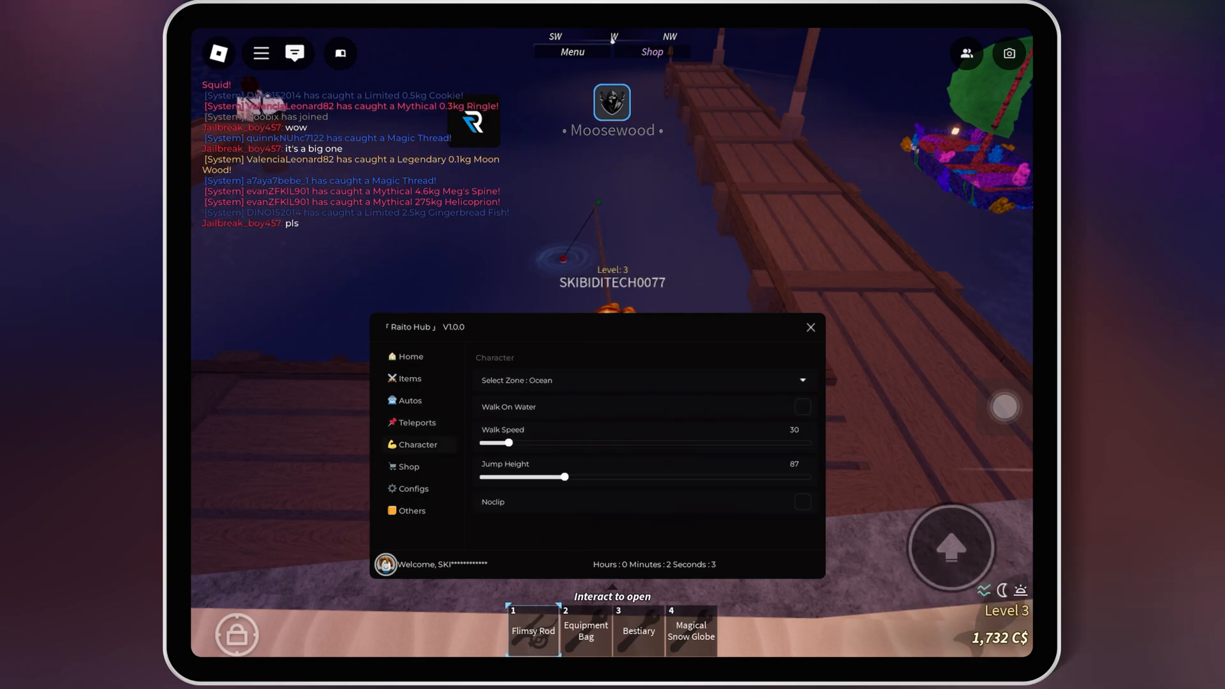
click(801, 406)
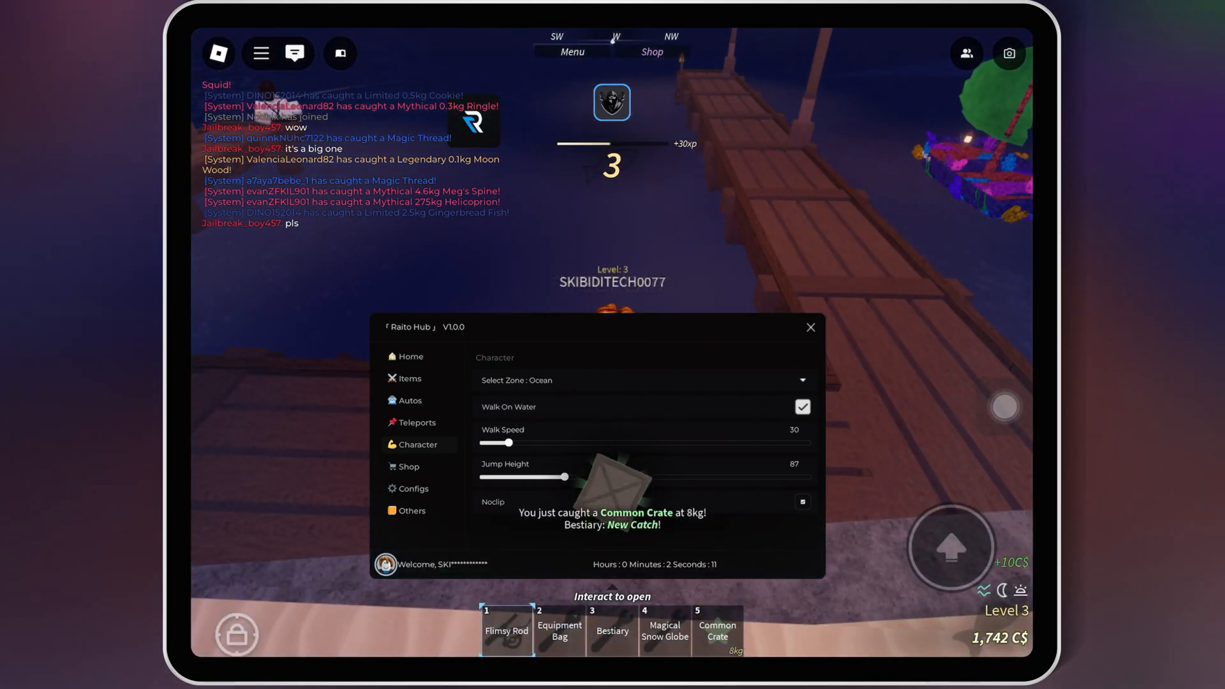
click(411, 511)
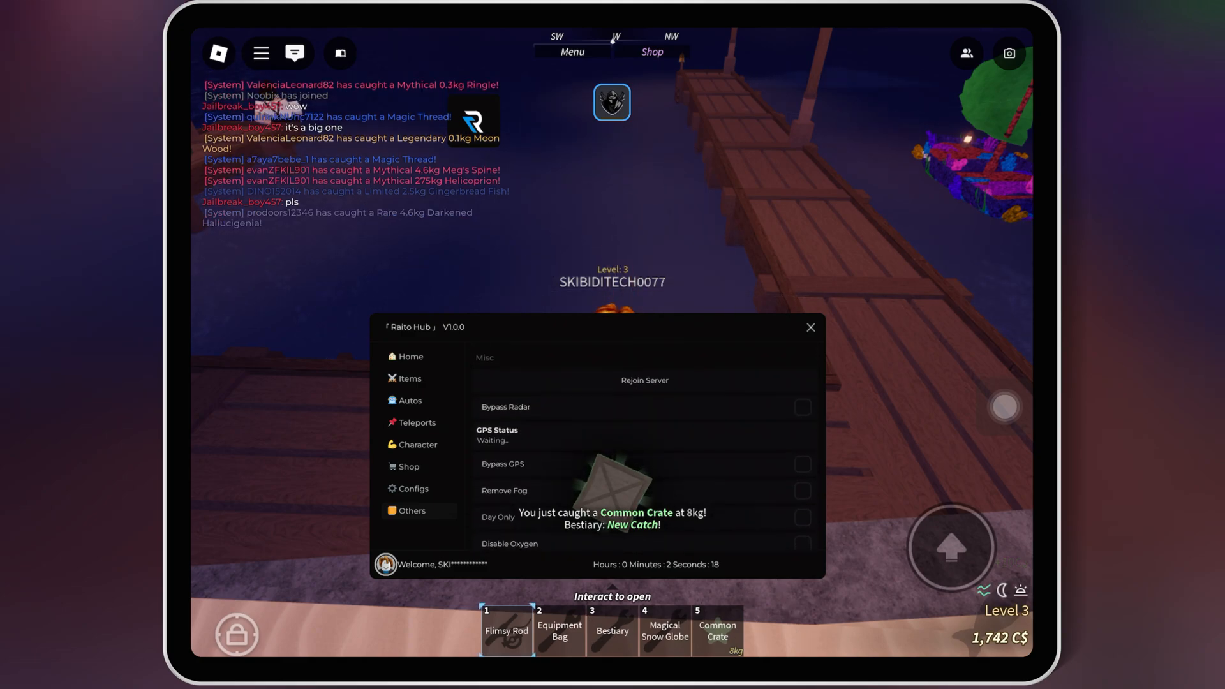
Show Home's Farm Settings, then leave Fisch for the iPad Home Screen.
click(411, 356)
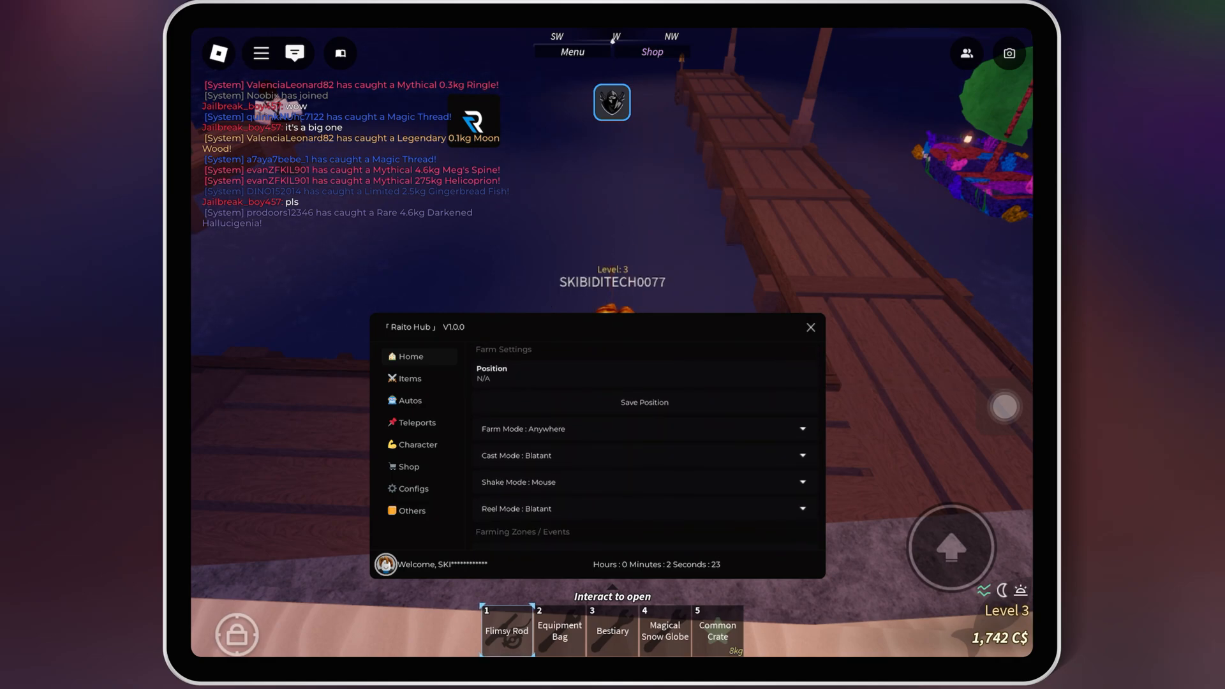
click(644, 428)
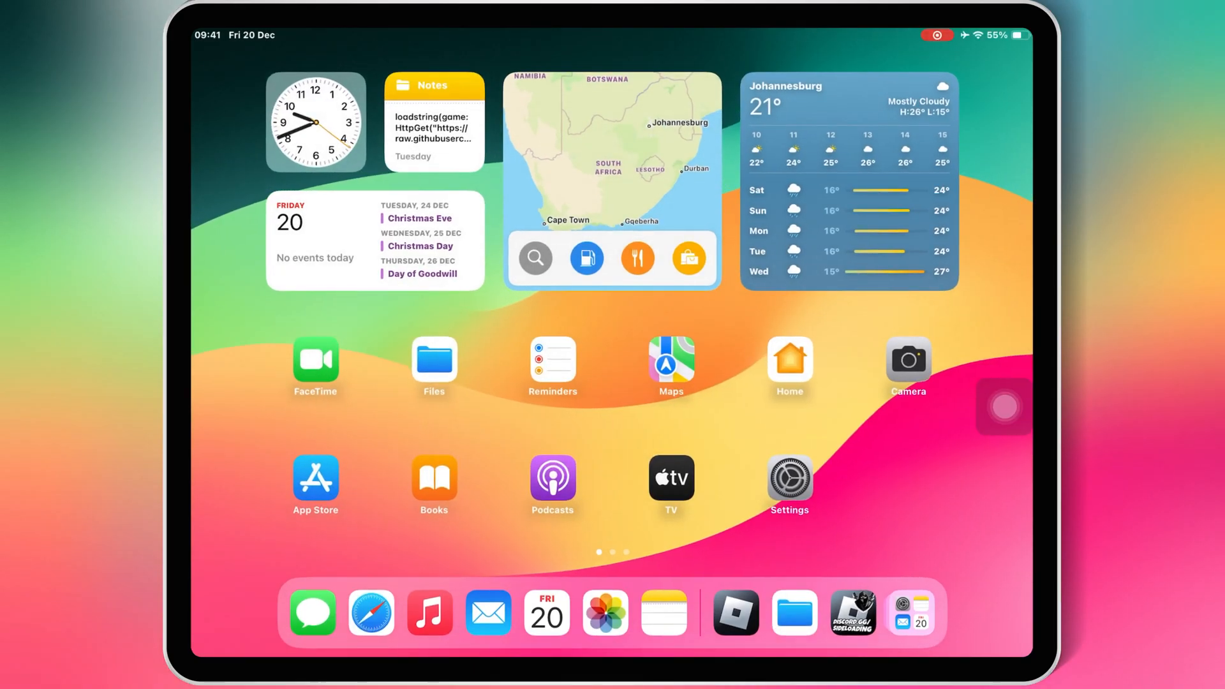
Reopen Roblox from the dock to bring back the Delta Executor overlay.
click(434, 359)
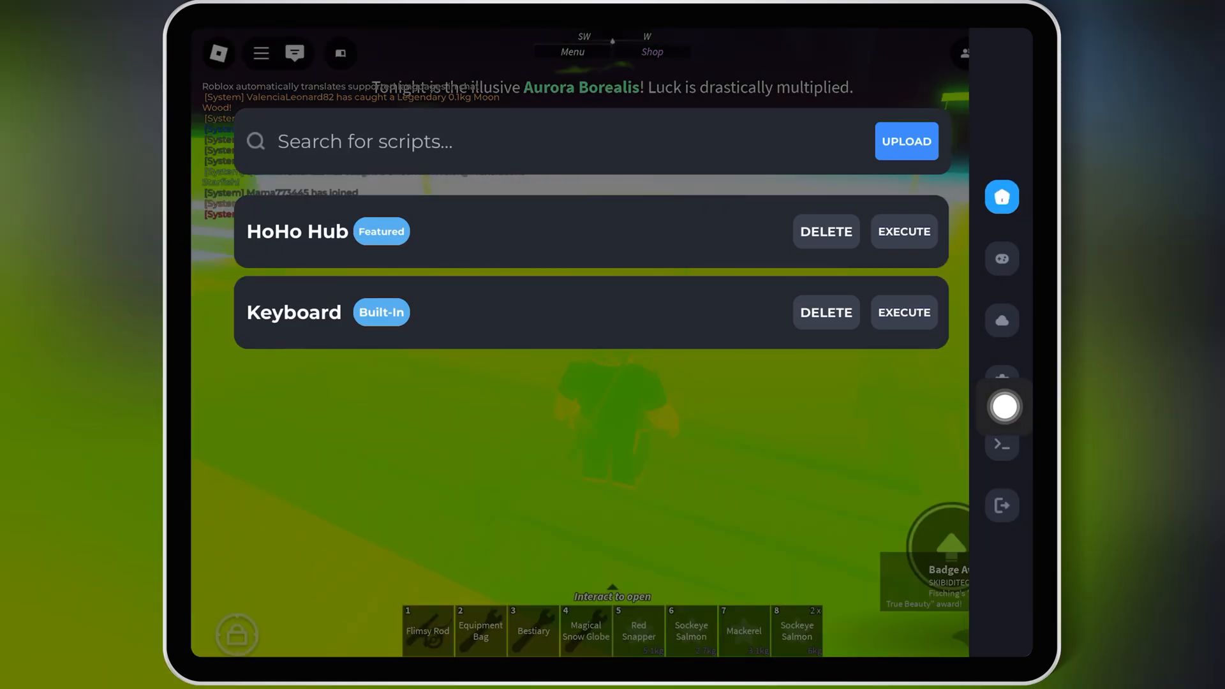
Upload a Delta script titled 'New script' with the Raito loadstring and execute it.
click(906, 142)
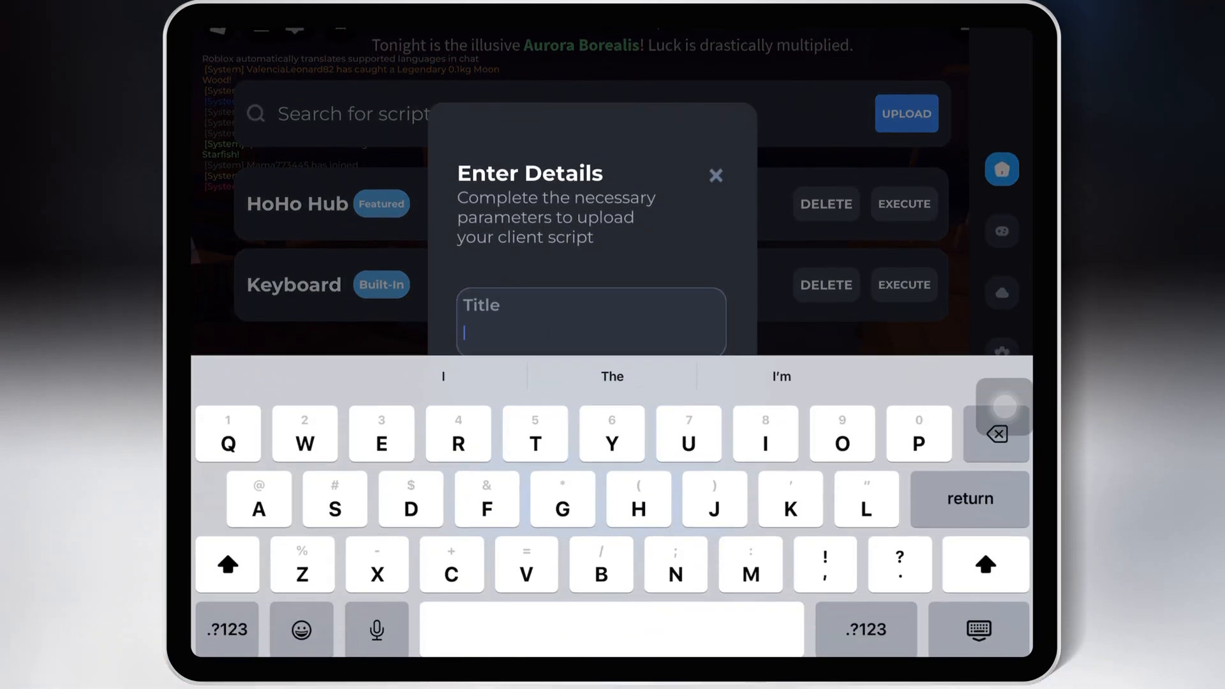
text(New)
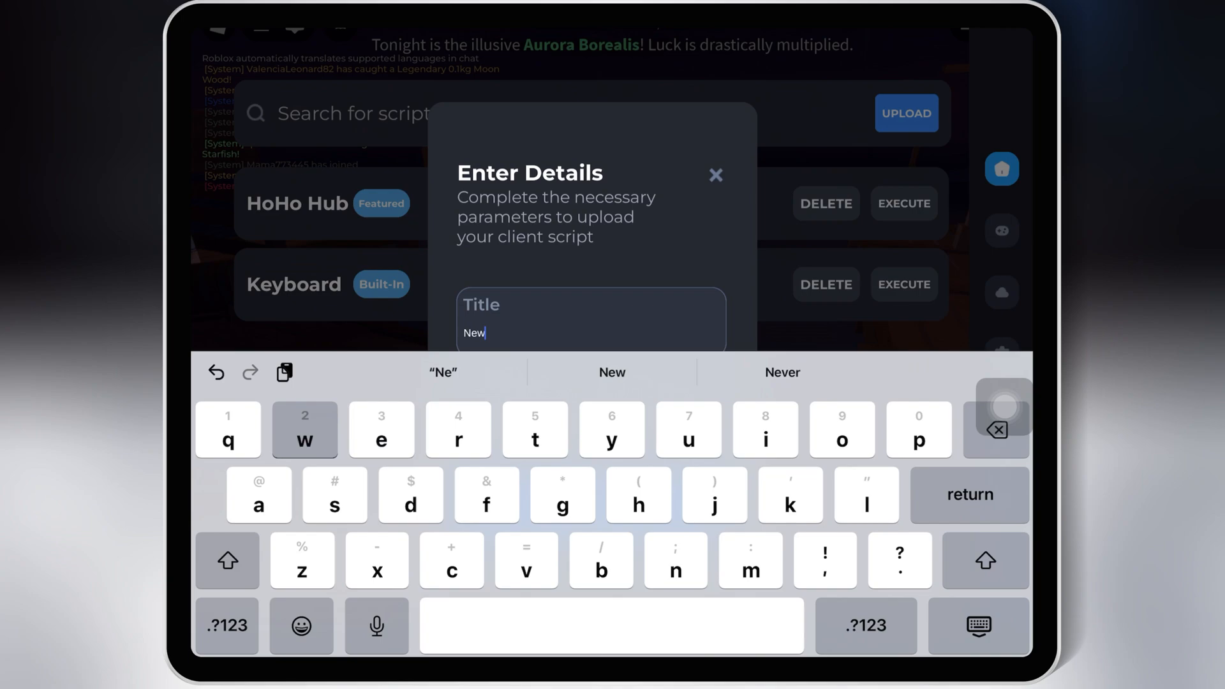
text(script)
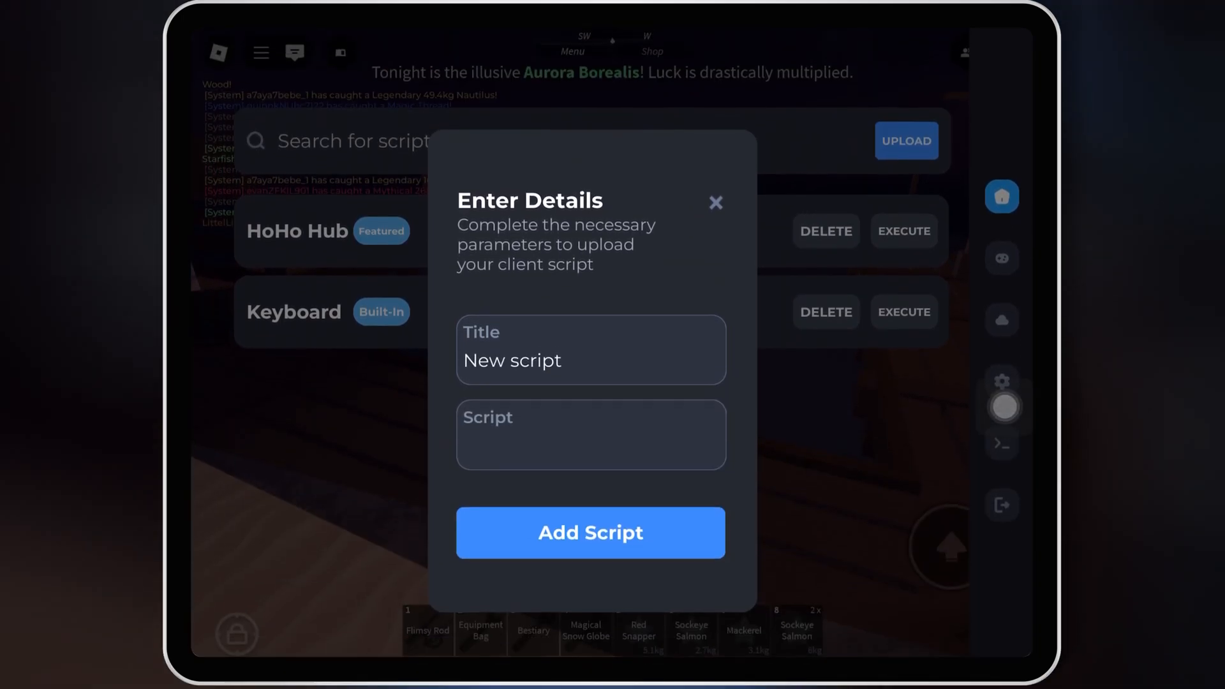
click(591, 435)
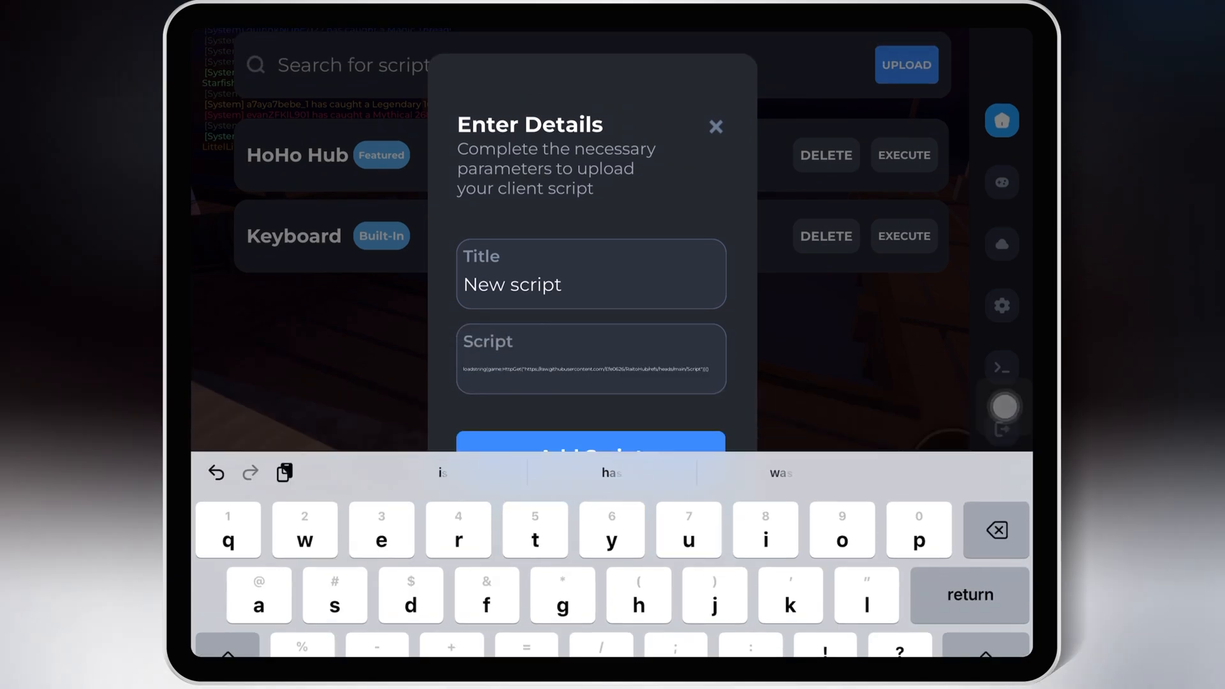
click(589, 455)
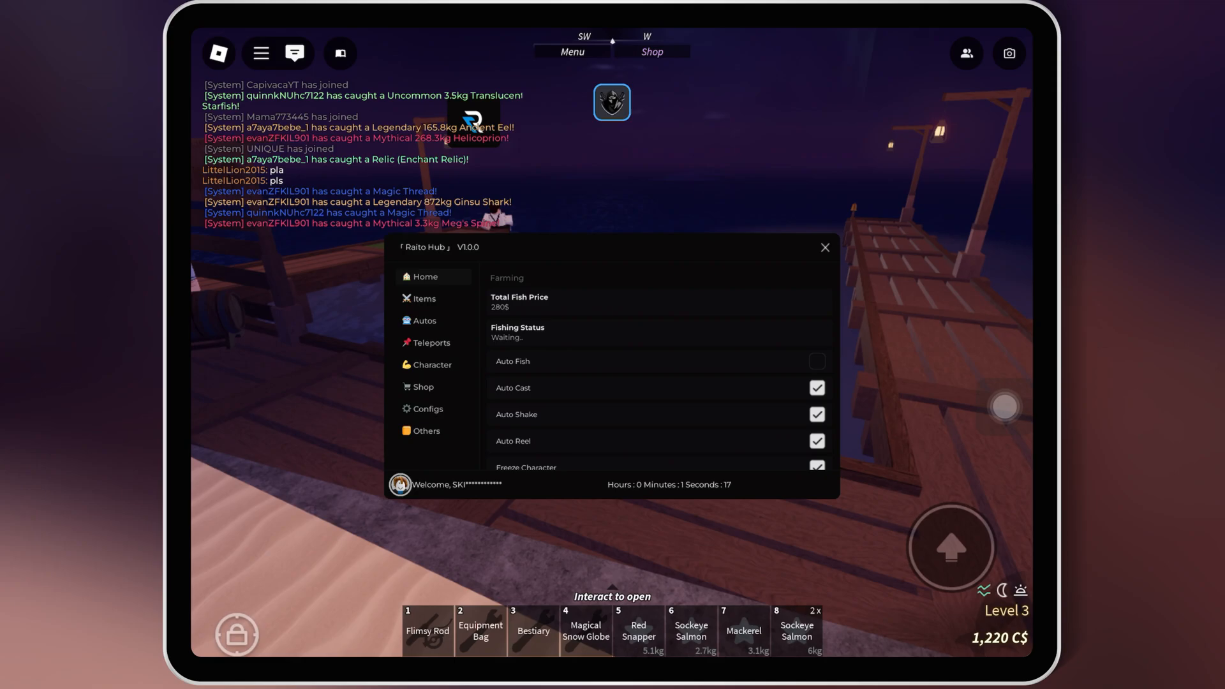
Re-enable Auto Fish on the Home tab, then move through Items to Autos.
click(817, 361)
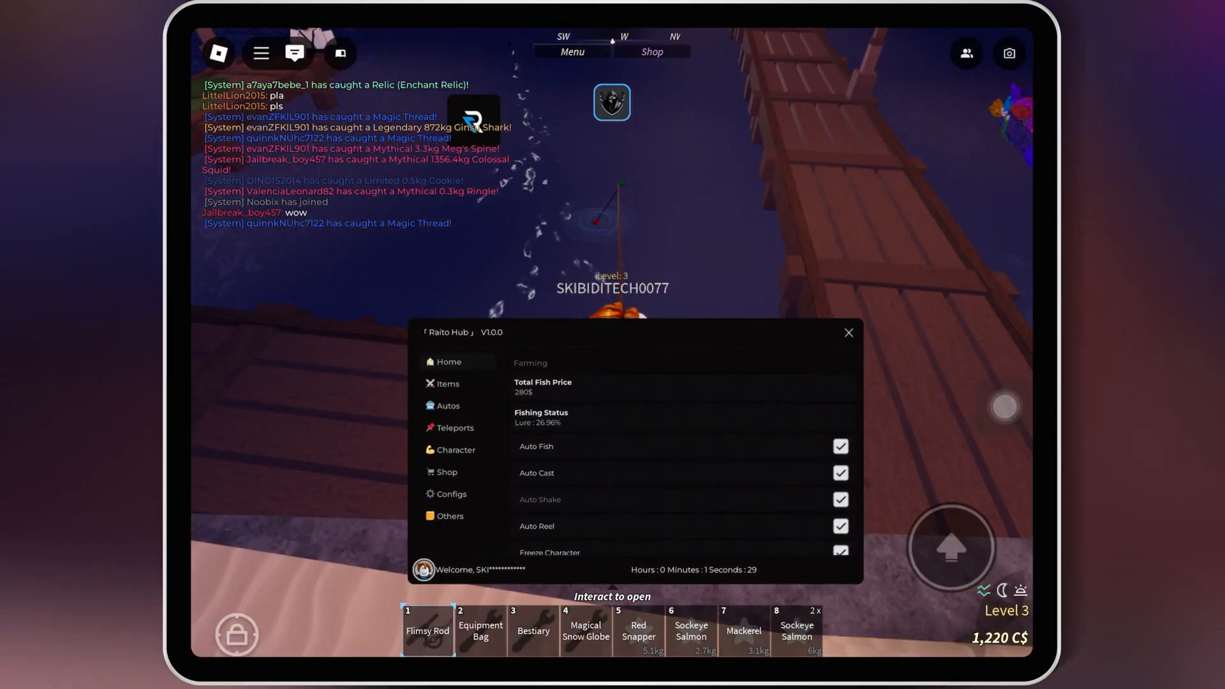
click(447, 384)
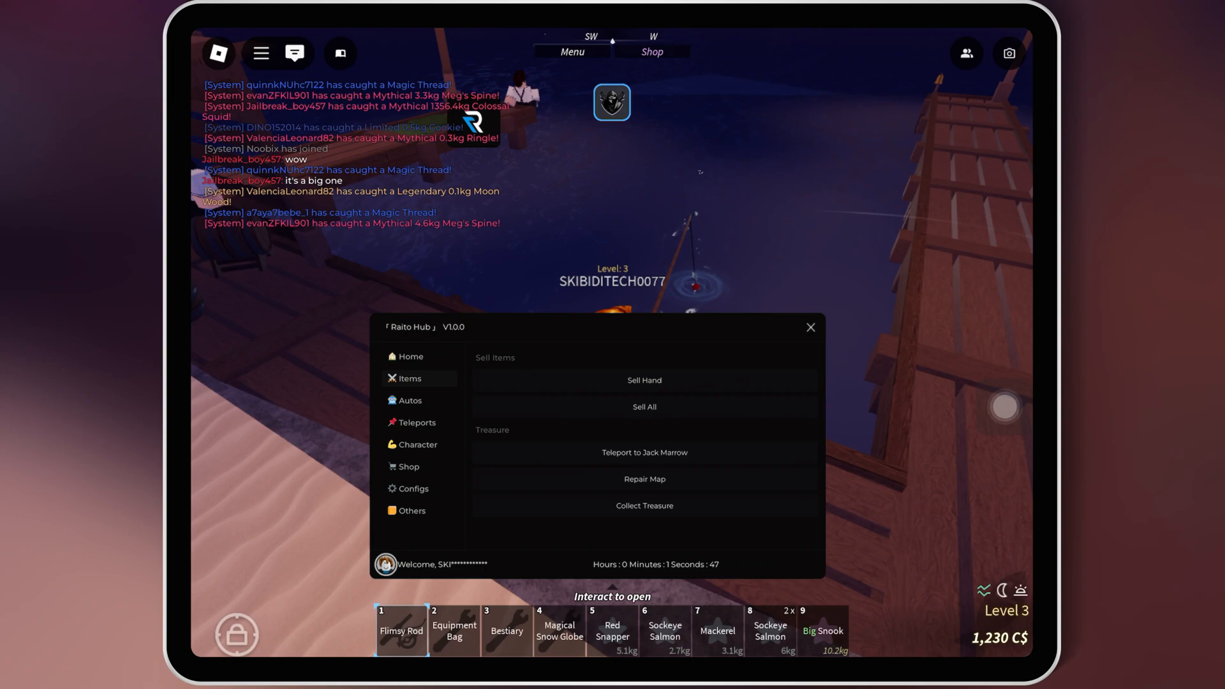
click(410, 400)
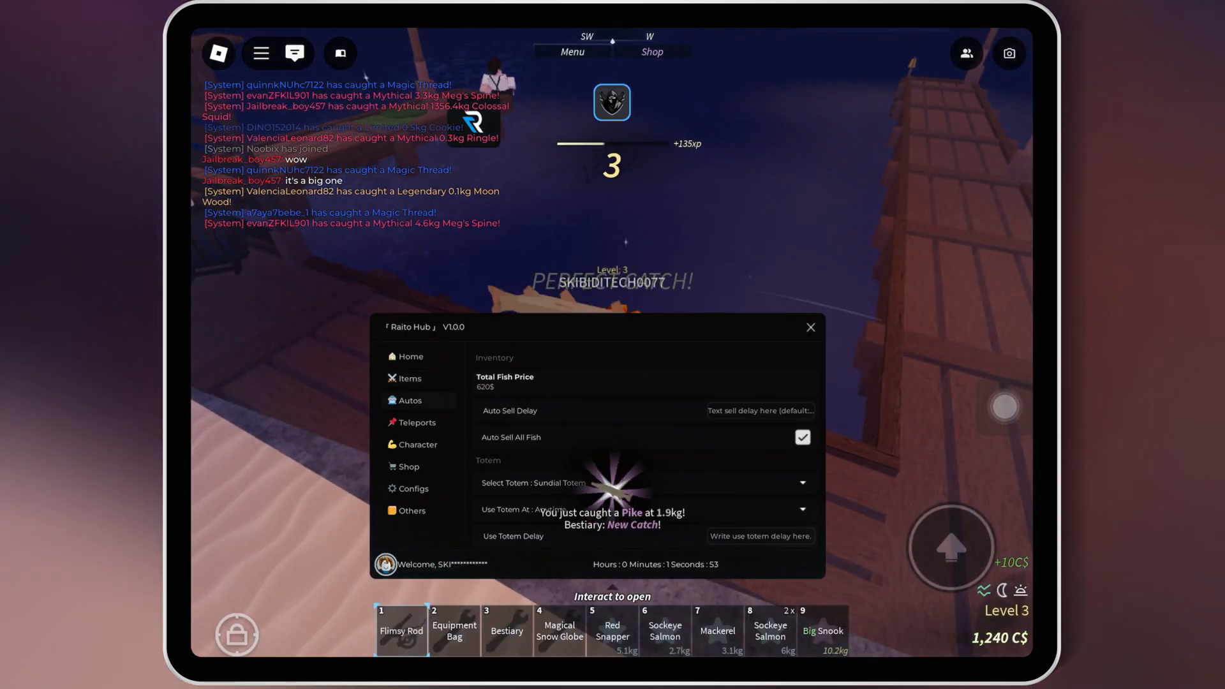
Browse Teleports, Character and Others, then scroll Home down to Farming Zones / Events.
click(417, 422)
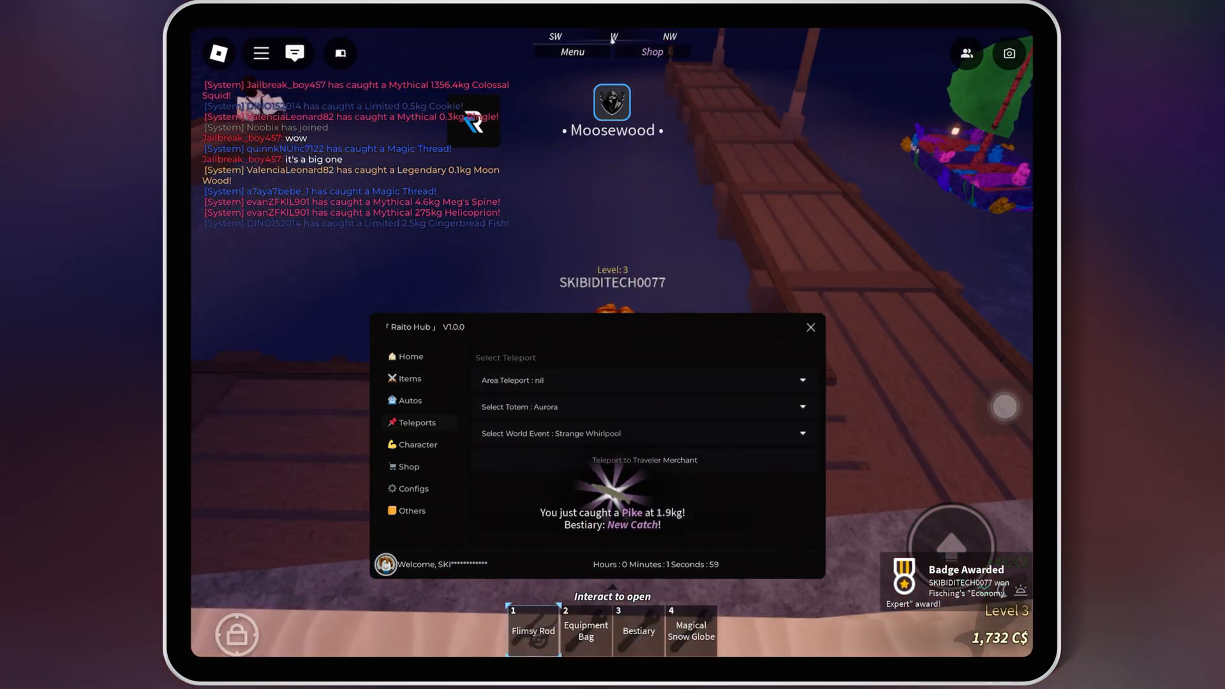
click(417, 444)
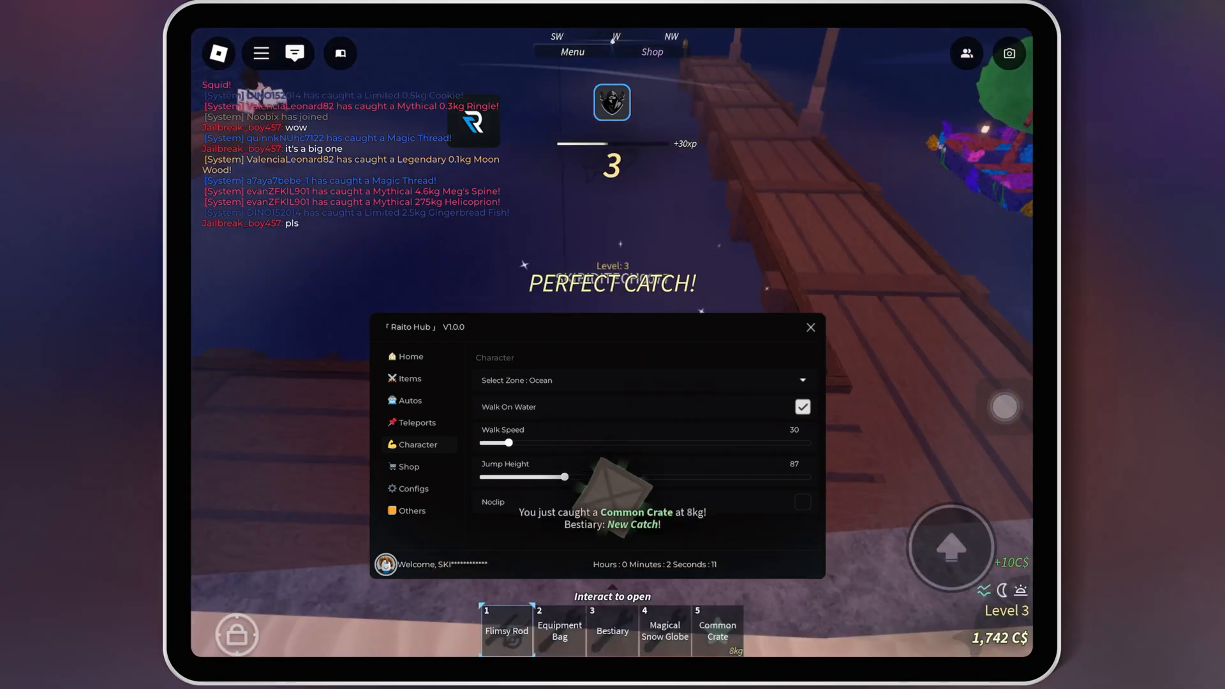
click(411, 510)
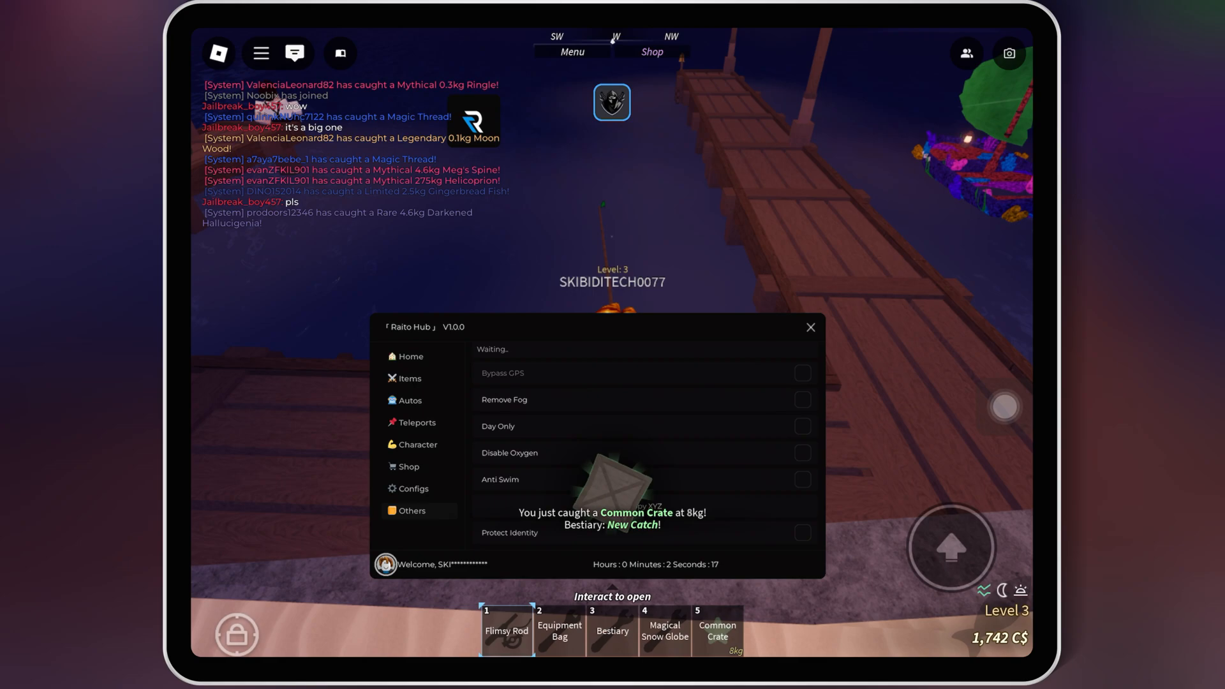
click(410, 356)
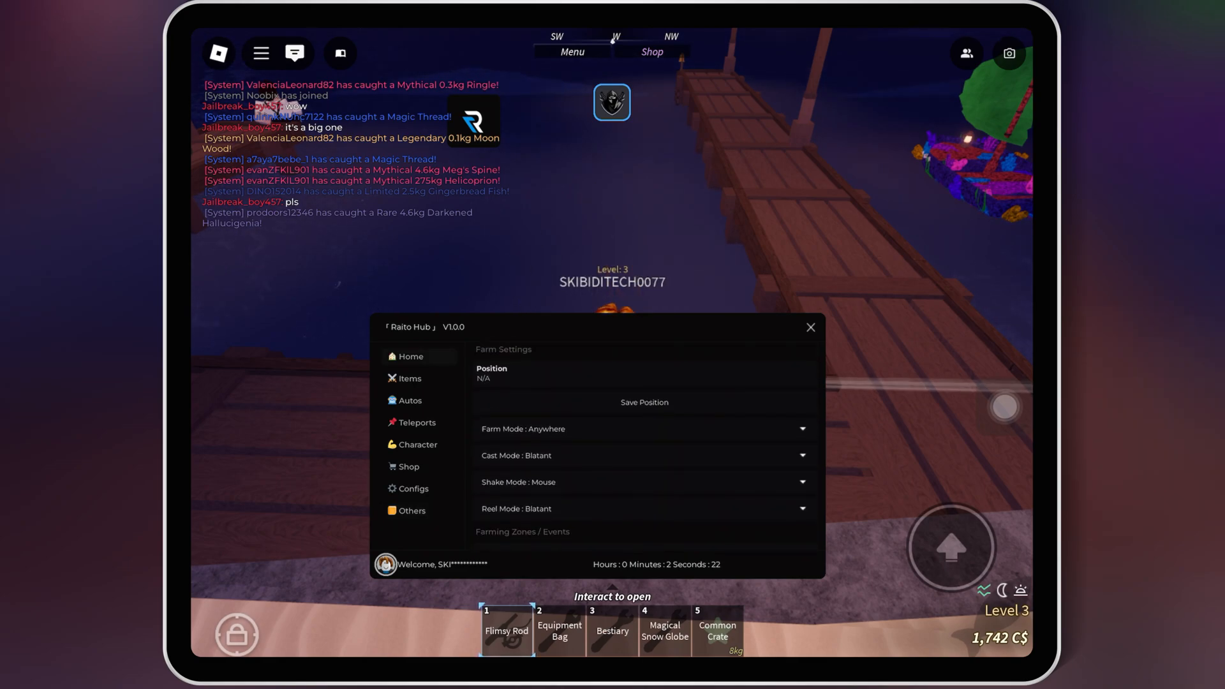
scroll(down, 3)
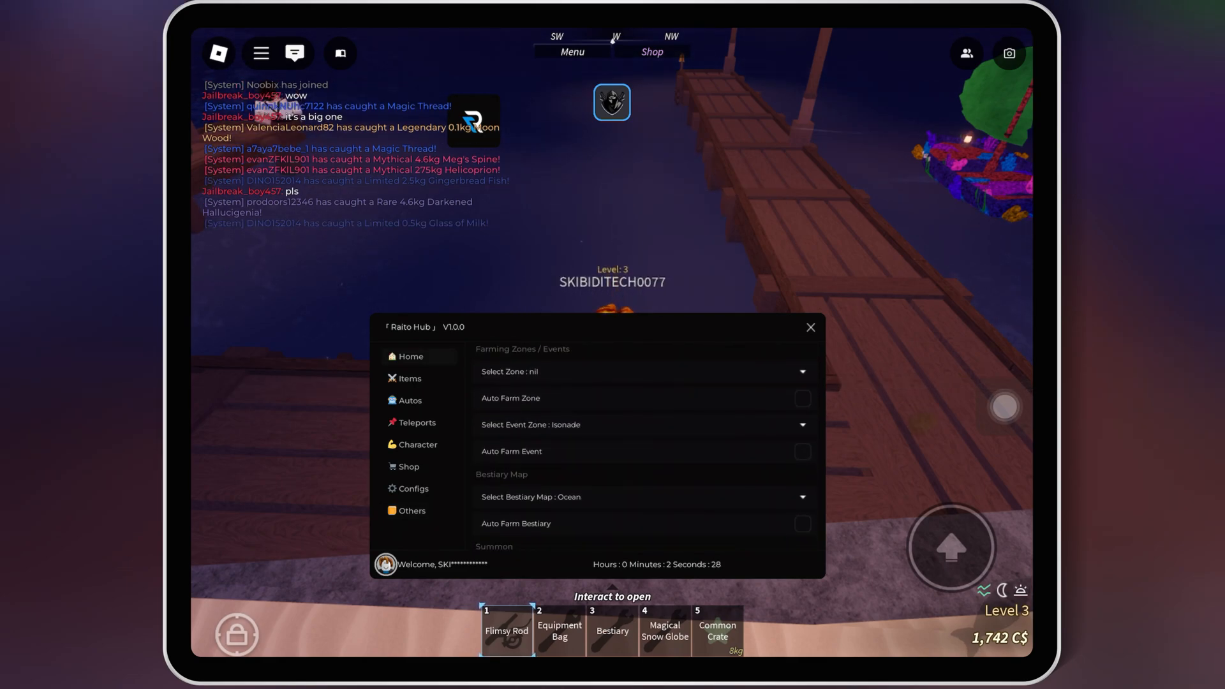